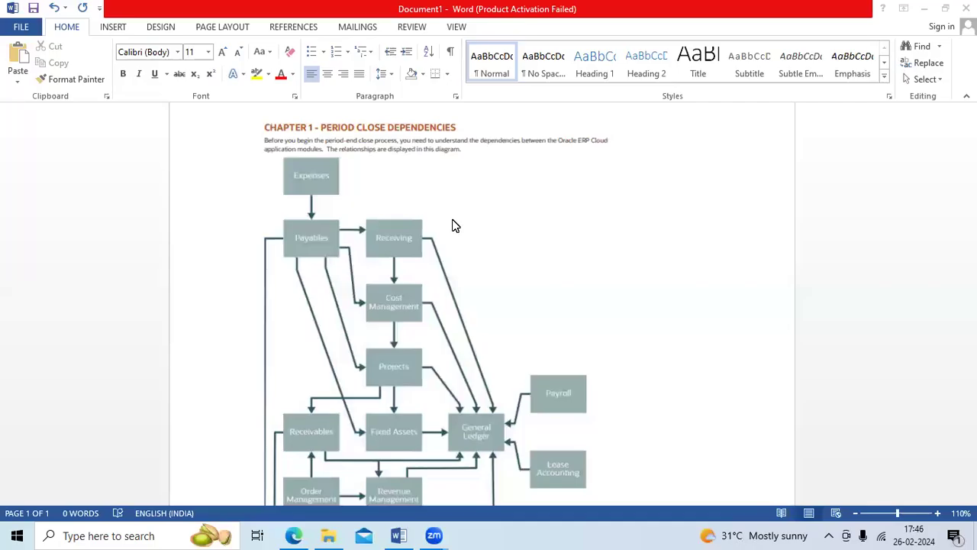
pyautogui.moveTo(581, 267)
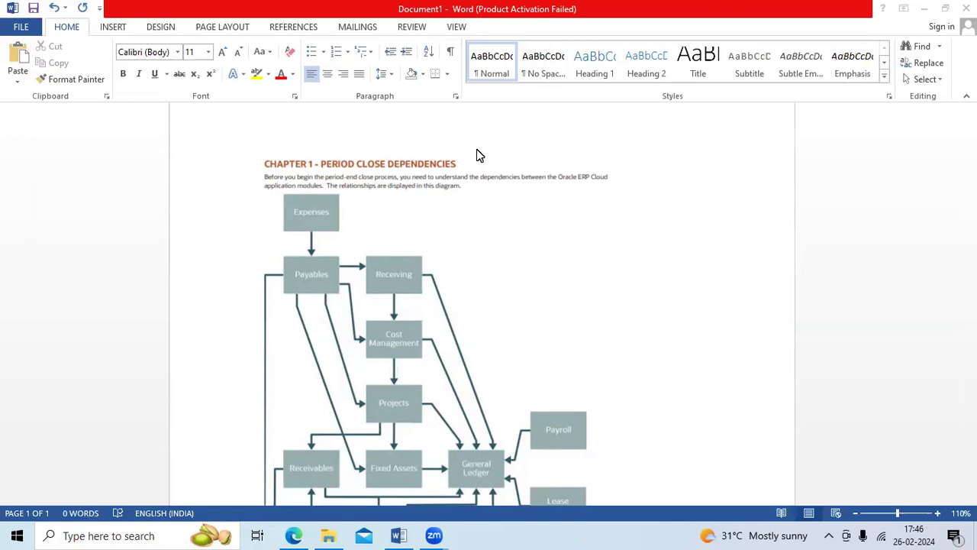
pyautogui.moveTo(532, 312)
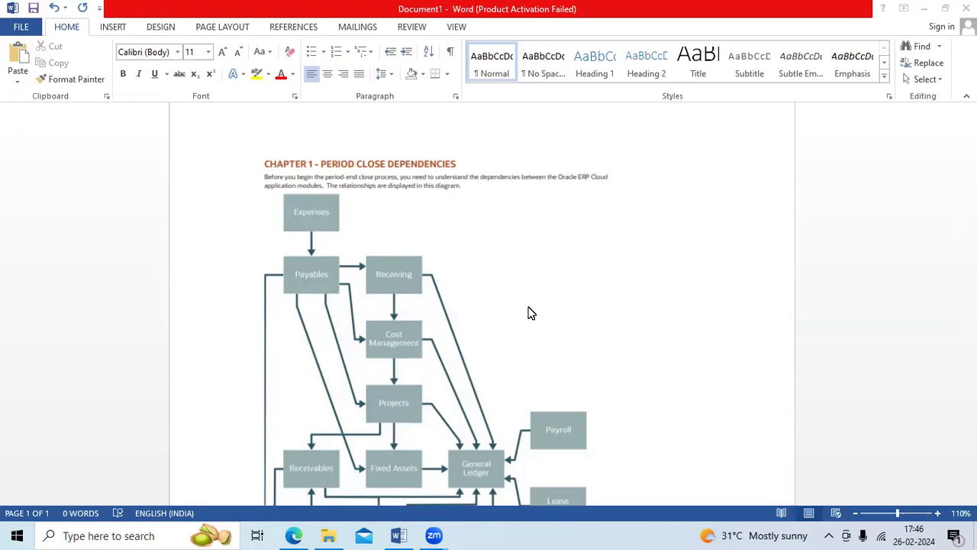
pyautogui.scroll(-3)
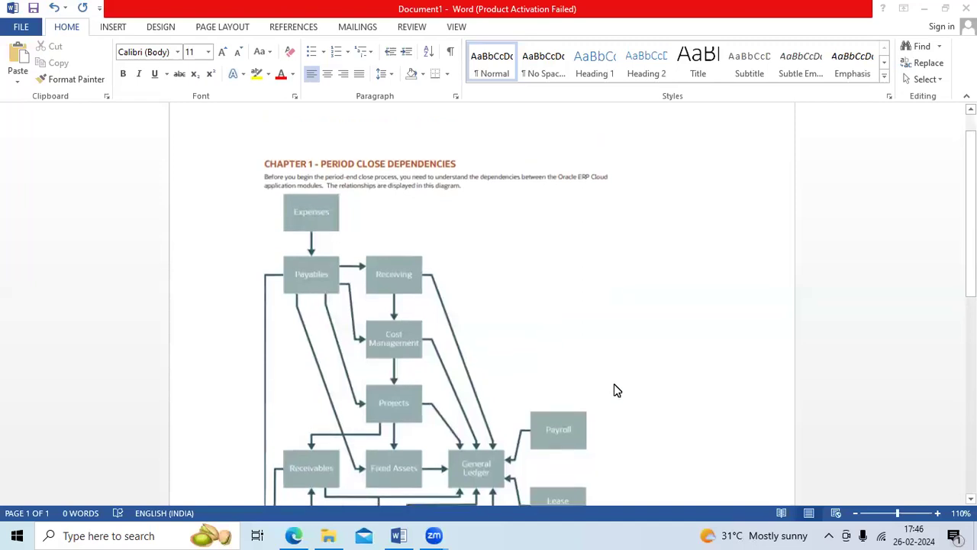
pyautogui.moveTo(508, 320)
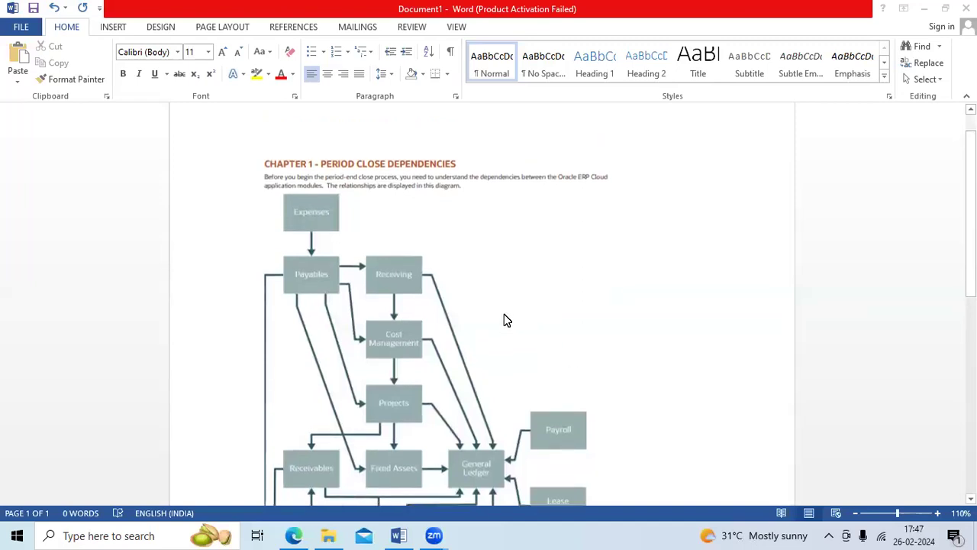
pyautogui.moveTo(497, 299)
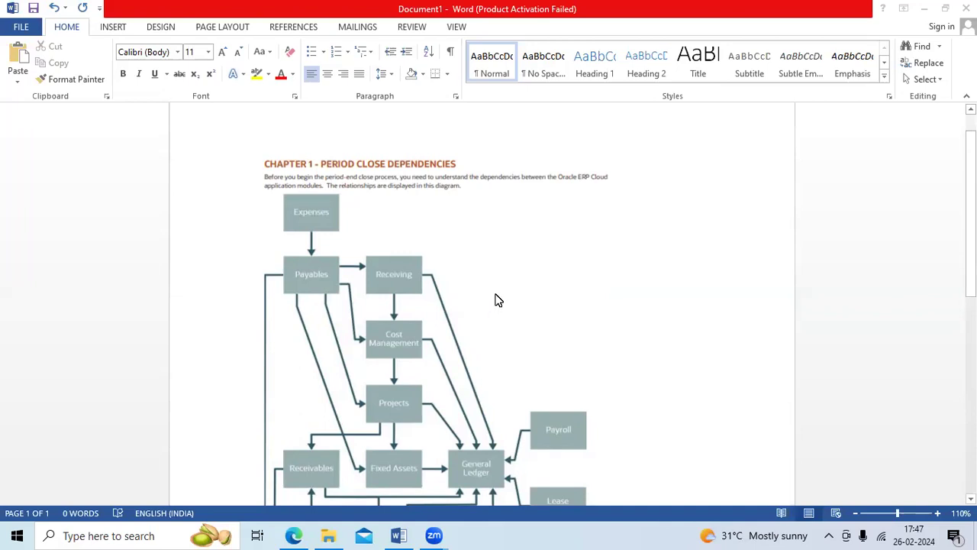
pyautogui.moveTo(545, 267)
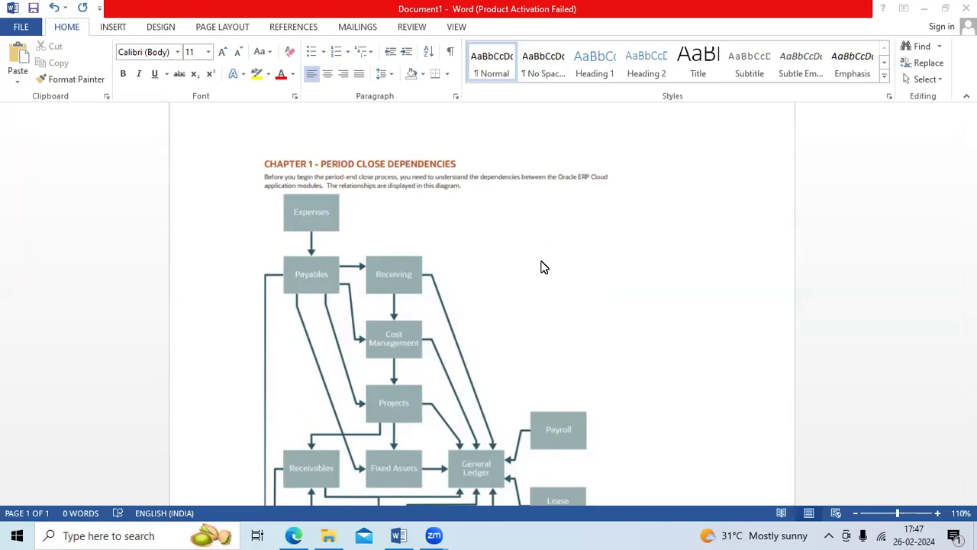
pyautogui.moveTo(539, 272)
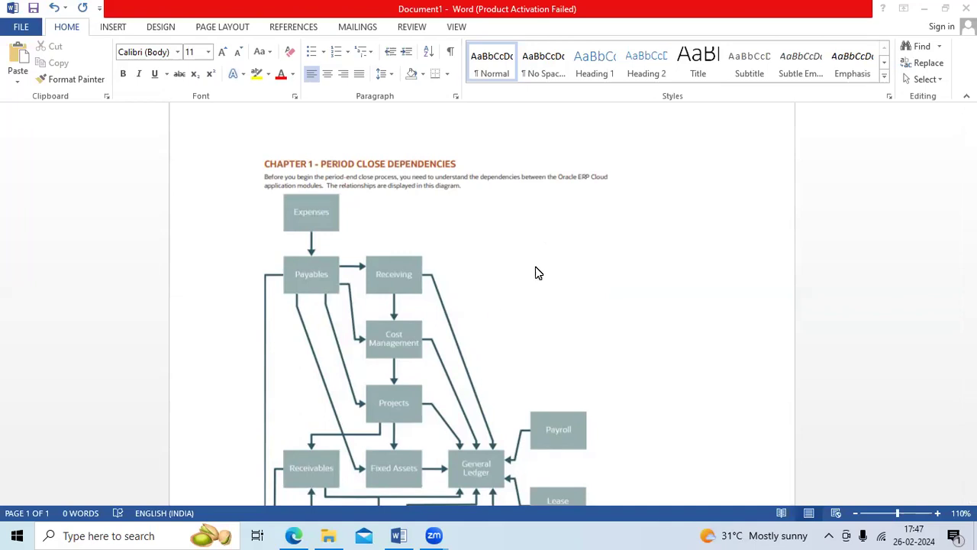
pyautogui.scroll(-3)
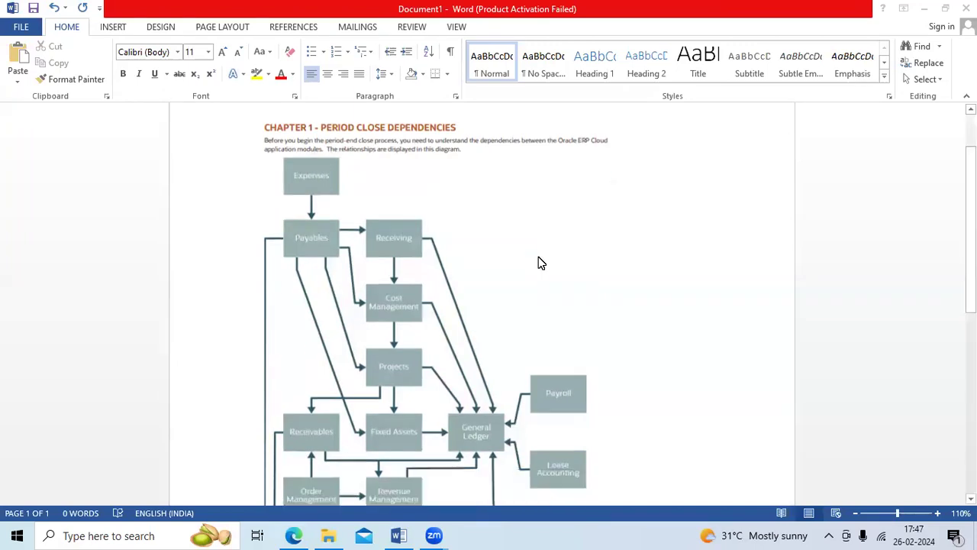
pyautogui.scroll(-3)
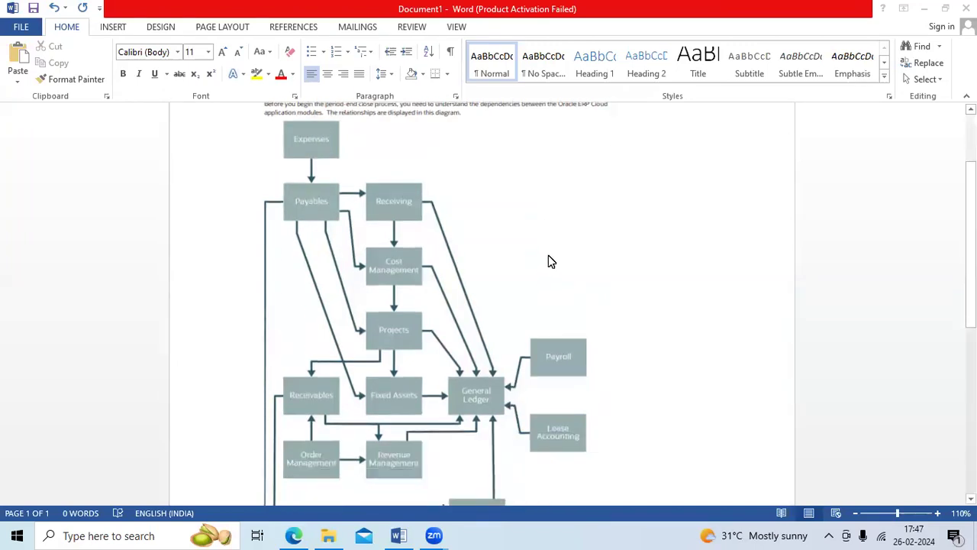
pyautogui.moveTo(565, 254)
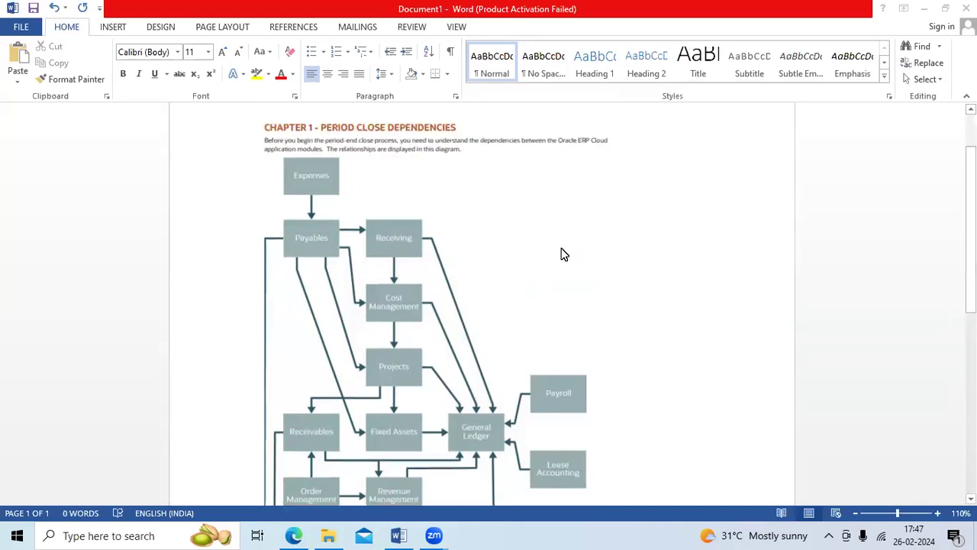
pyautogui.scroll(-3)
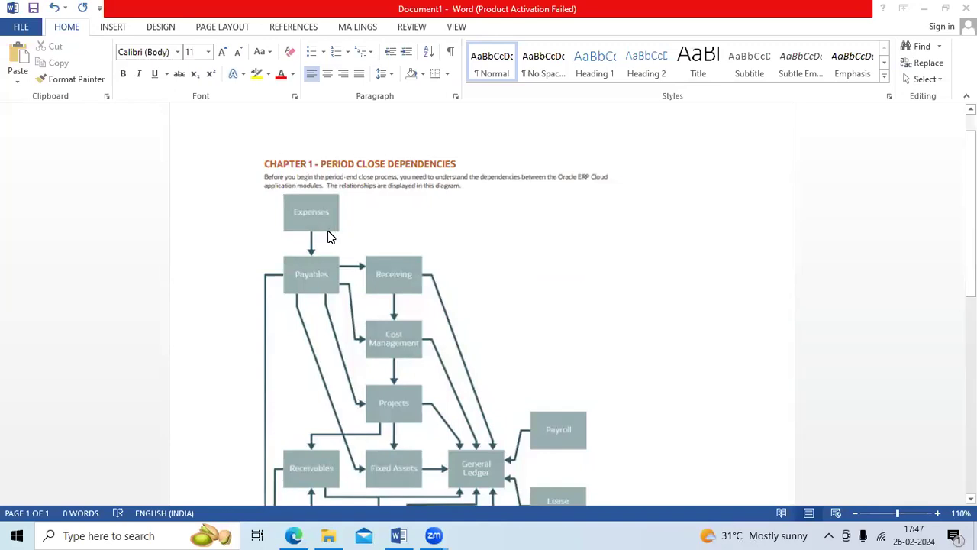
pyautogui.moveTo(321, 221)
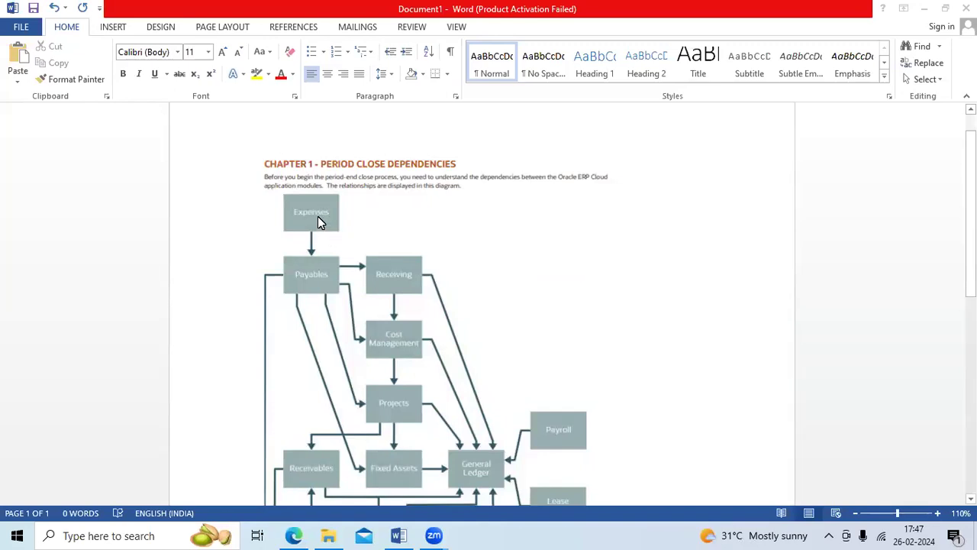
pyautogui.click(321, 217)
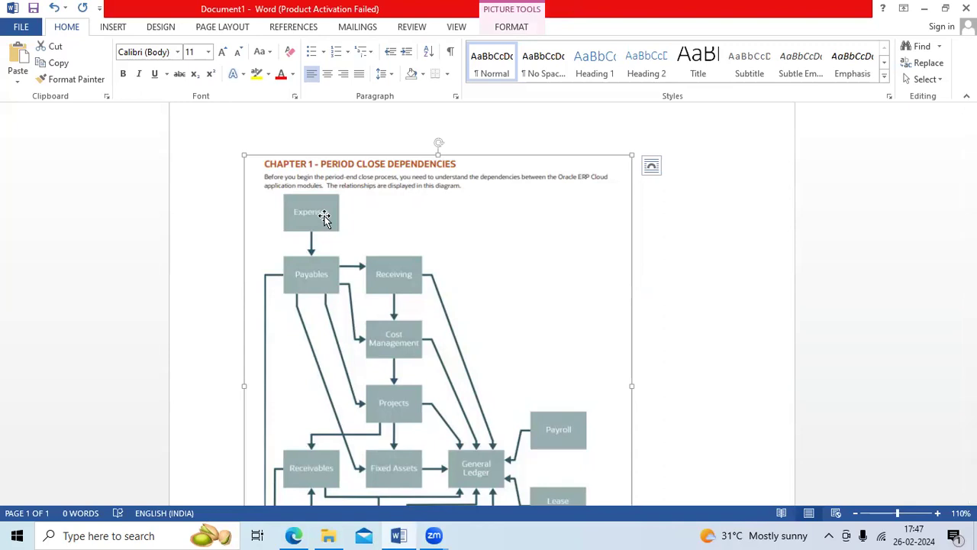
pyautogui.moveTo(309, 280)
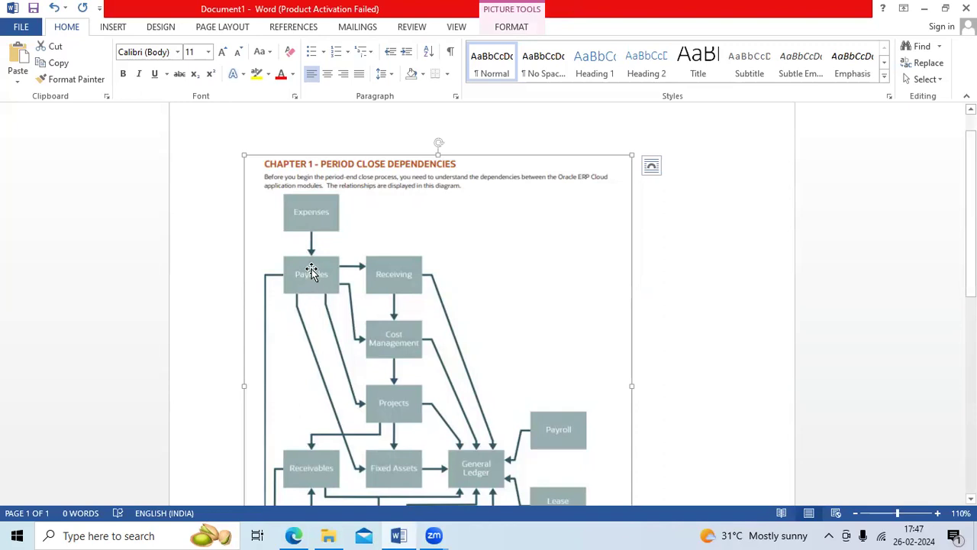
pyautogui.moveTo(319, 277)
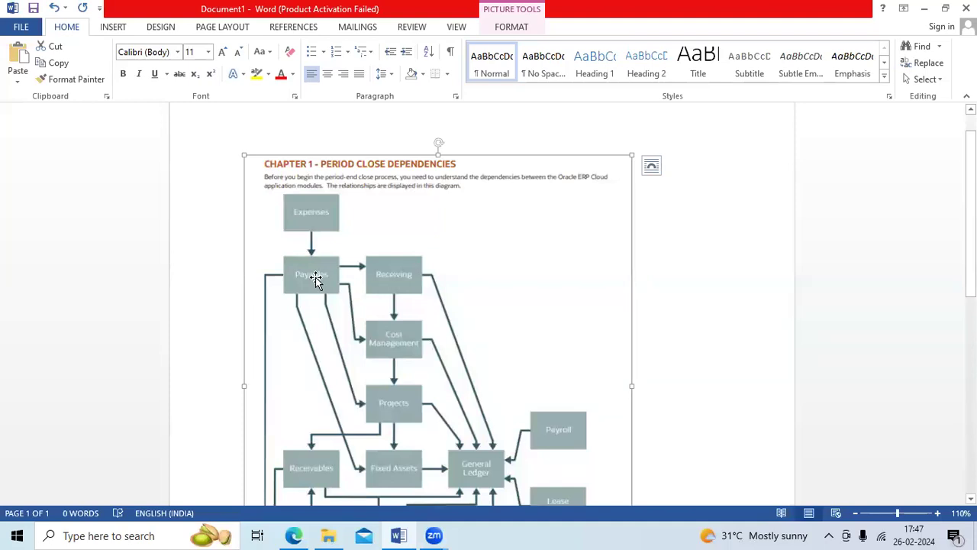
pyautogui.moveTo(316, 276)
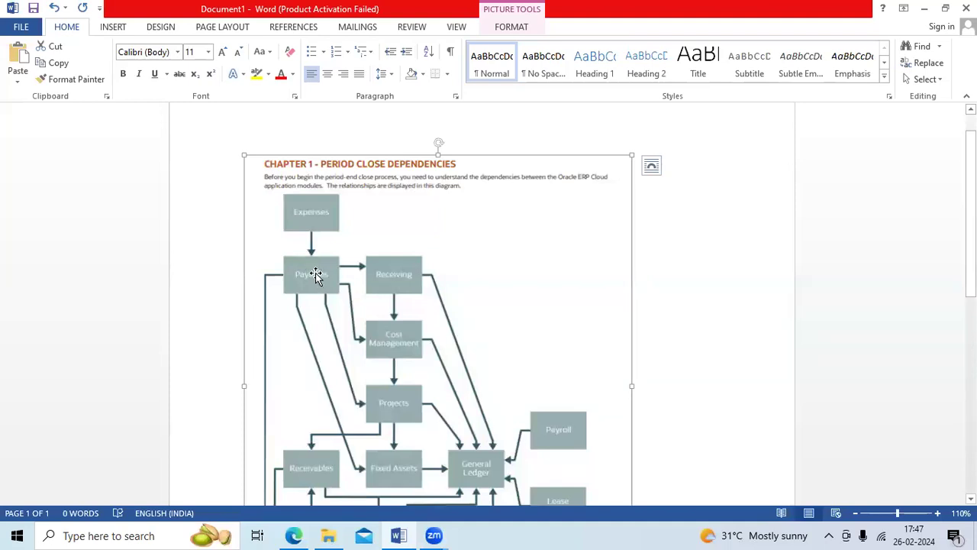
pyautogui.moveTo(374, 281)
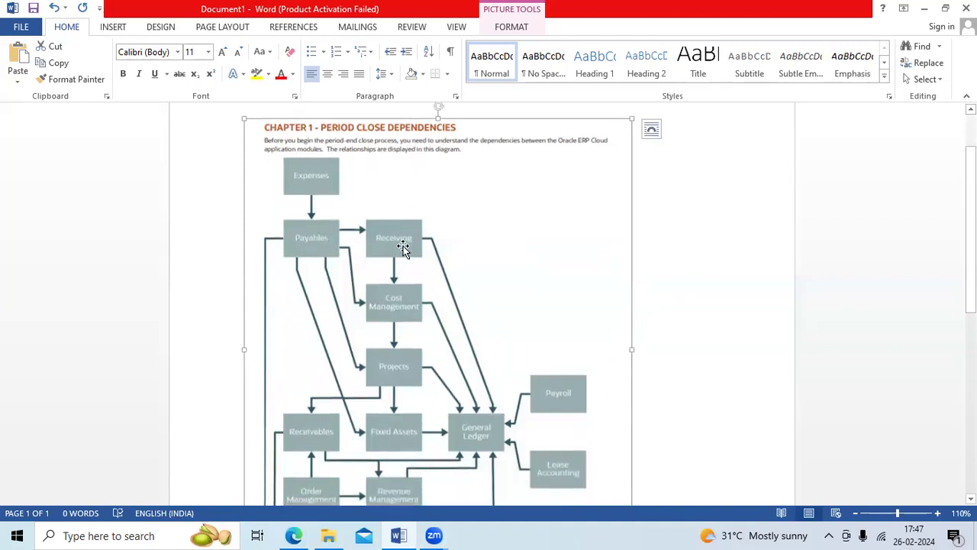
pyautogui.moveTo(394, 247)
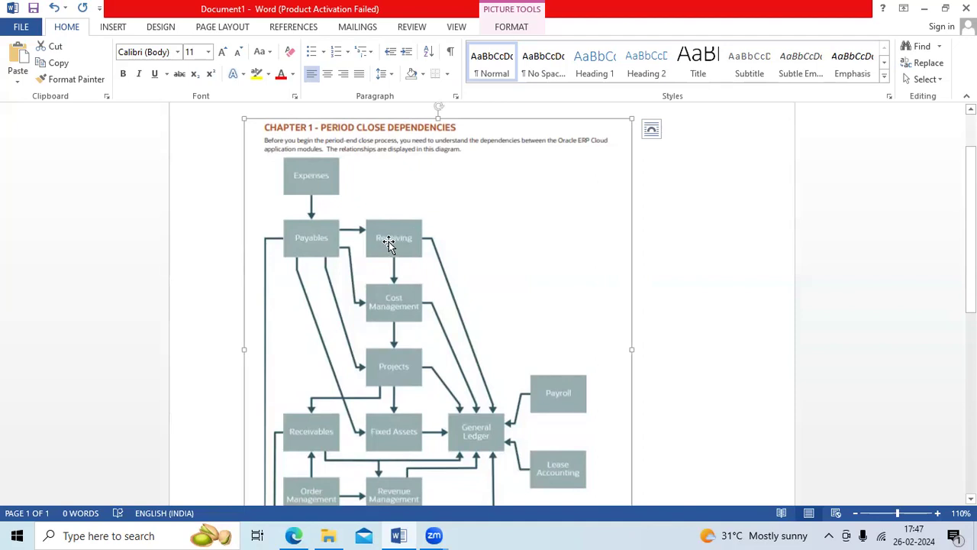
pyautogui.moveTo(382, 313)
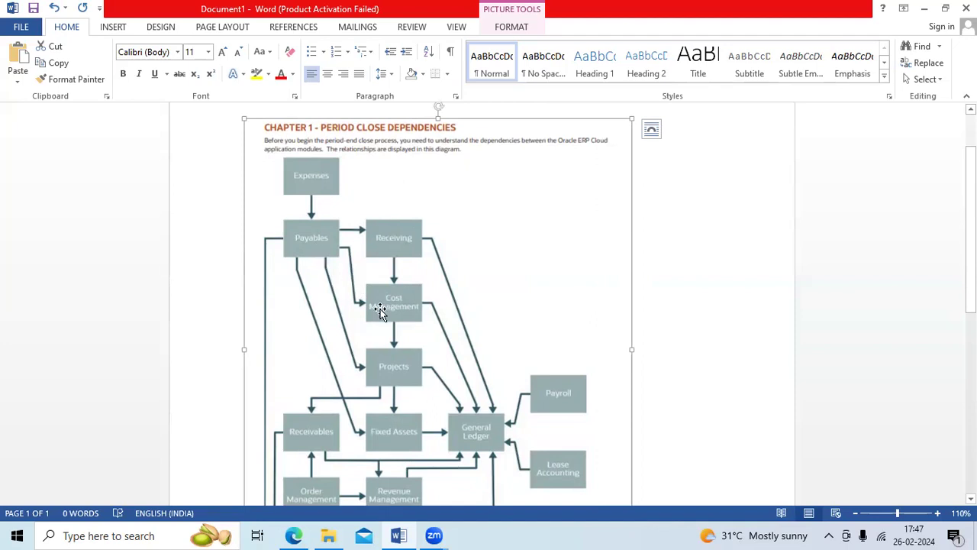
pyautogui.moveTo(398, 310)
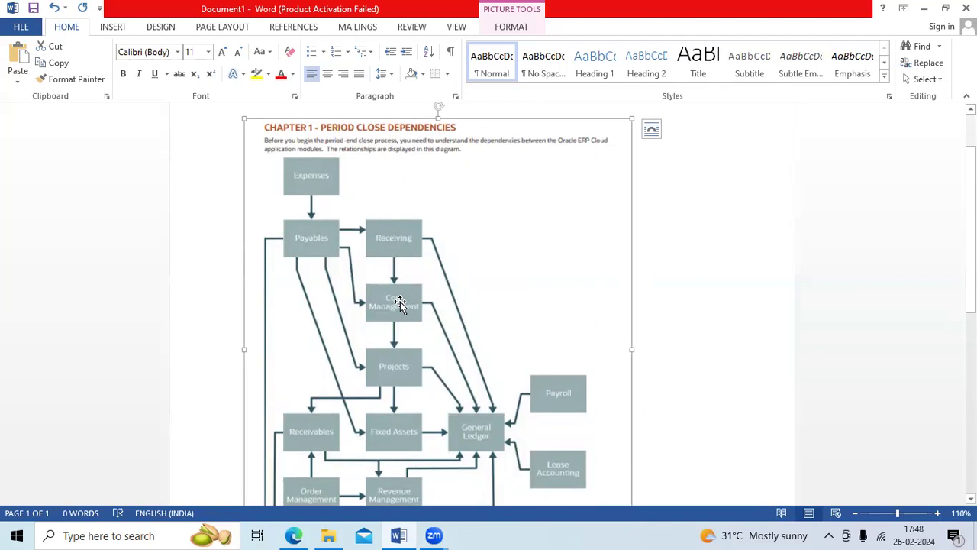
pyautogui.moveTo(394, 369)
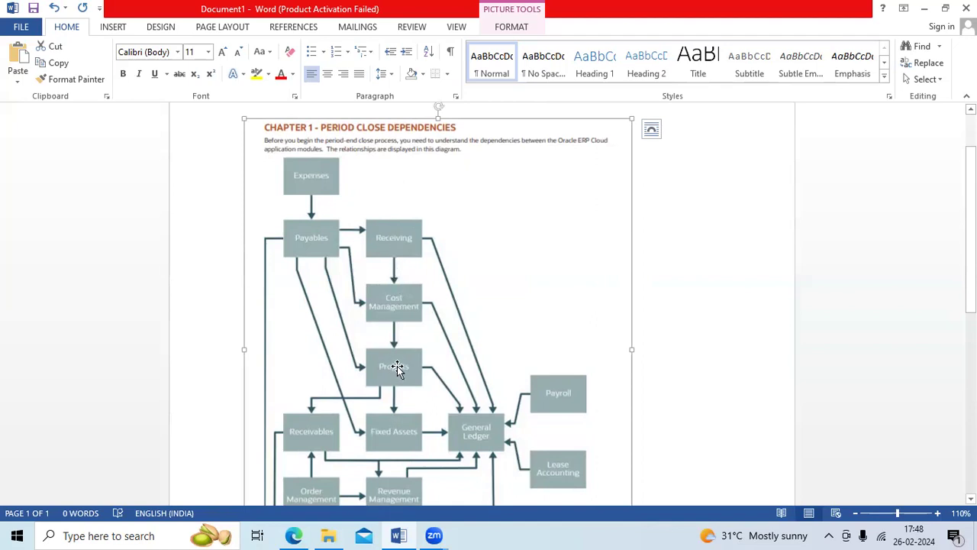
pyautogui.scroll(-3)
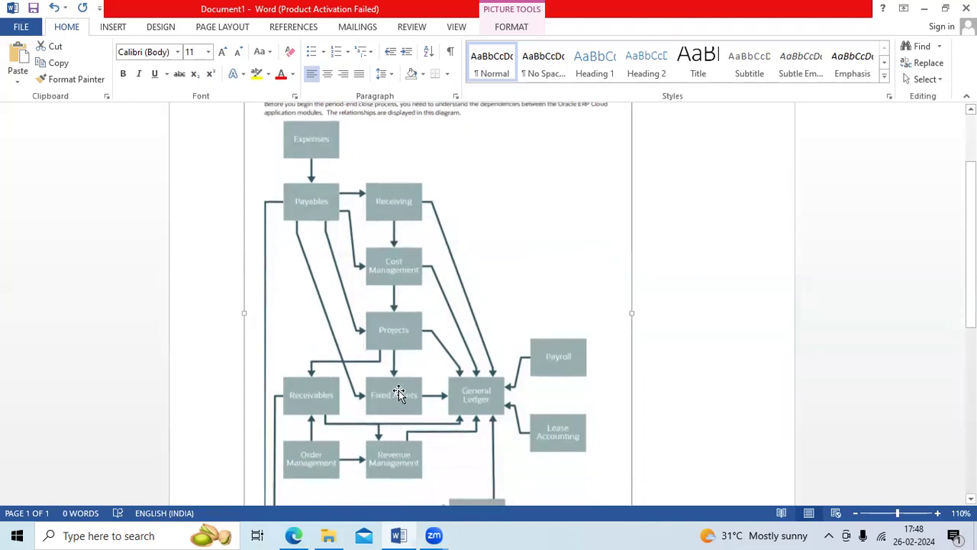
pyautogui.click(397, 395)
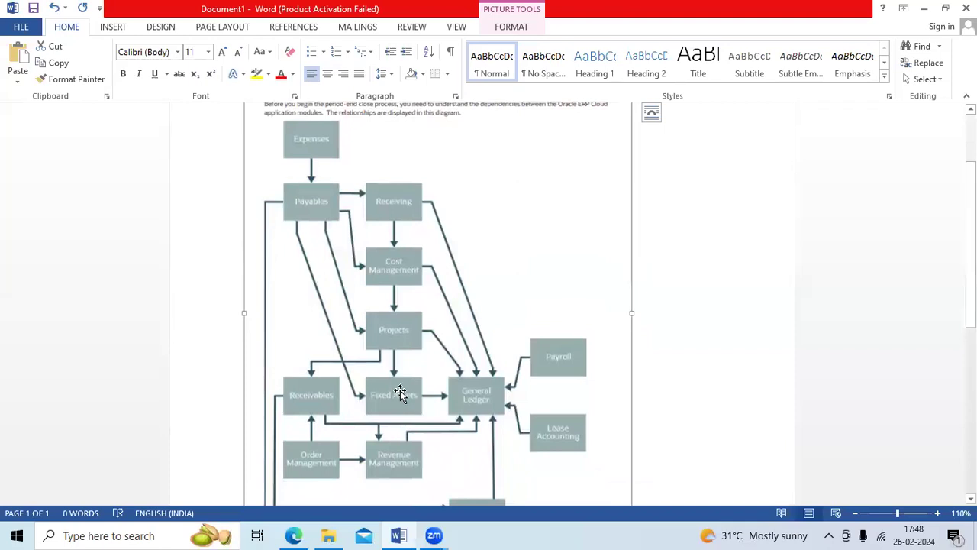
pyautogui.moveTo(296, 396)
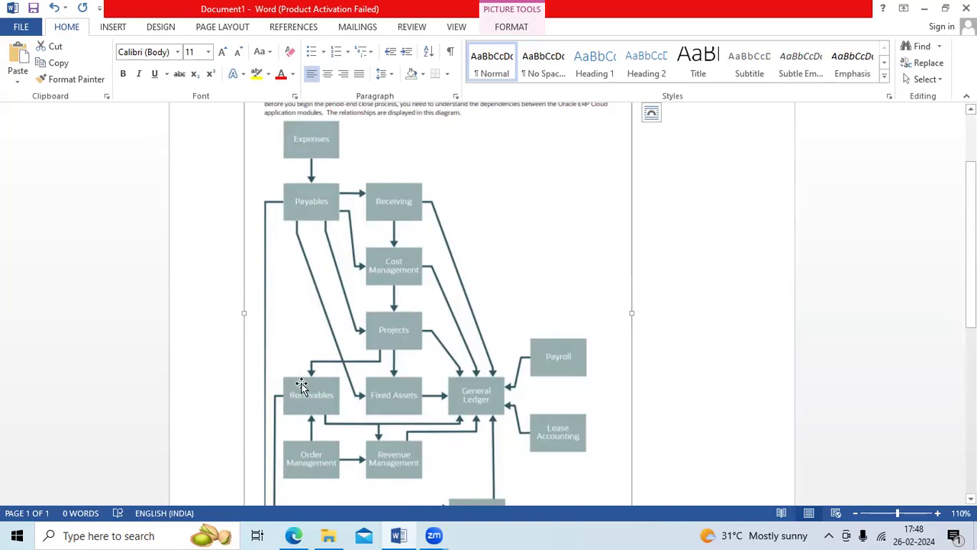
pyautogui.scroll(-3)
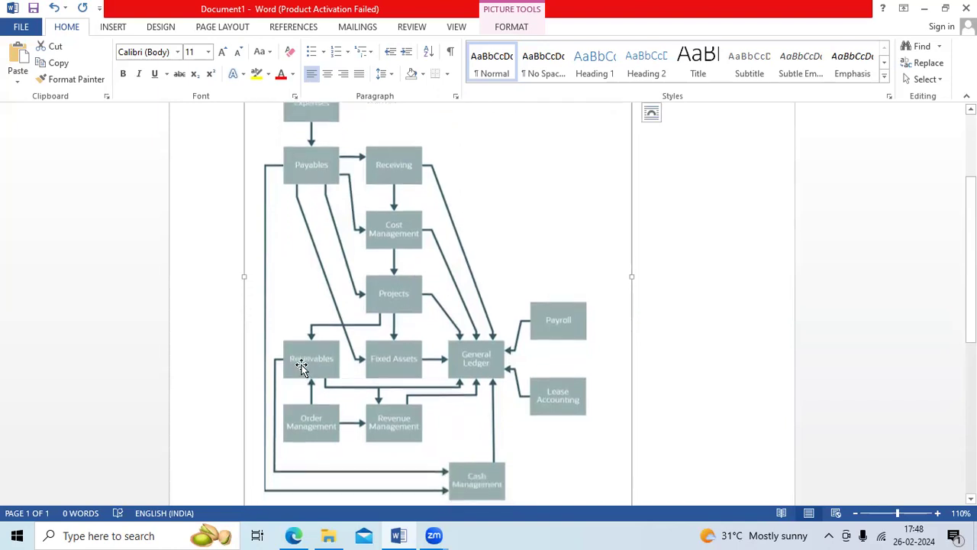
pyautogui.moveTo(309, 433)
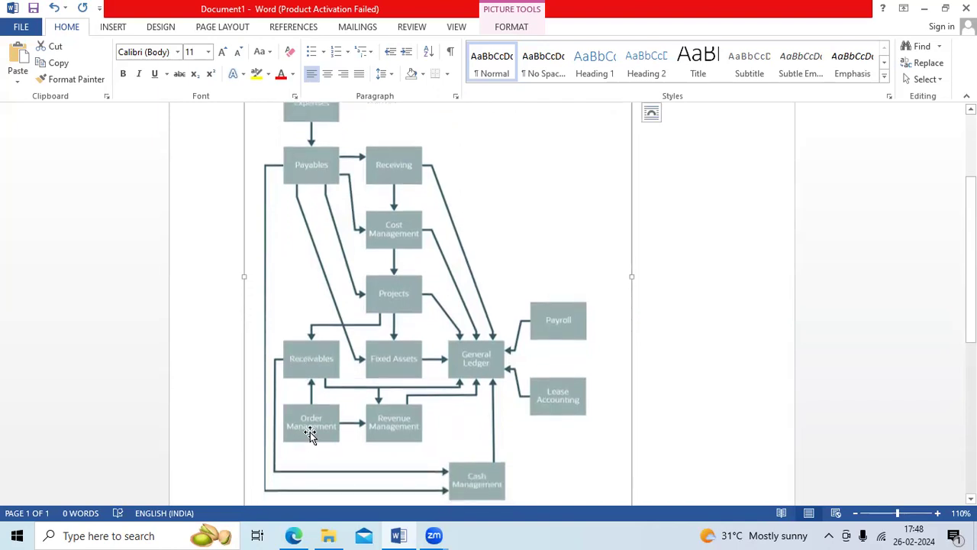
pyautogui.moveTo(316, 399)
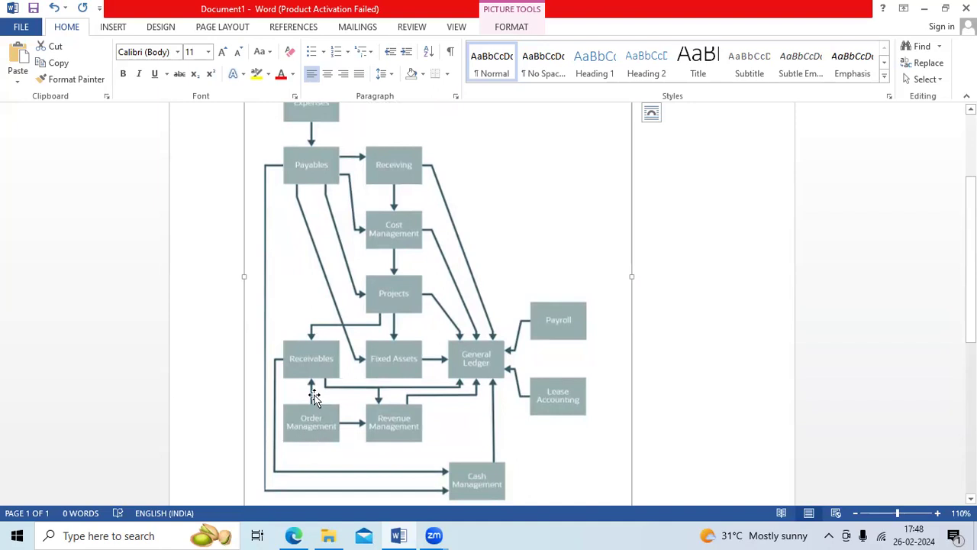
pyautogui.moveTo(316, 371)
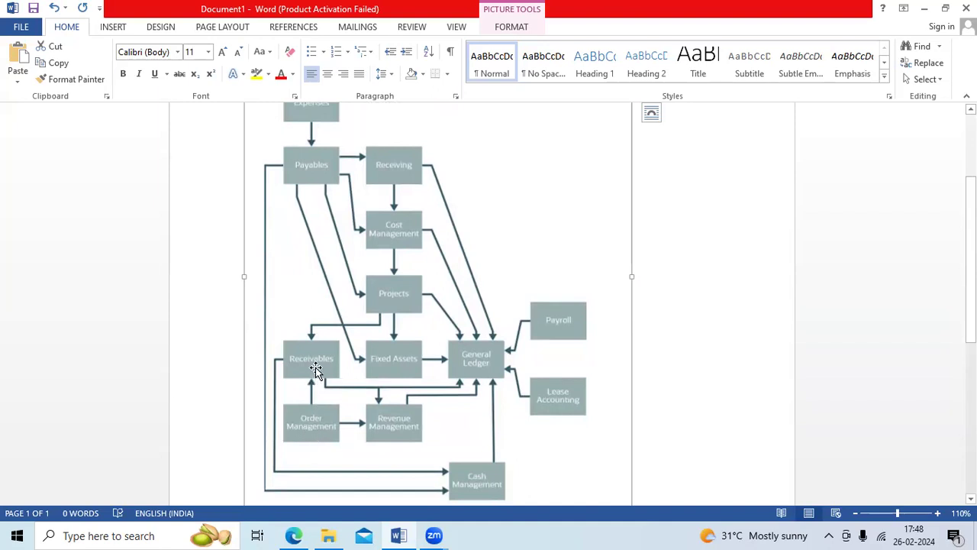
pyautogui.moveTo(574, 405)
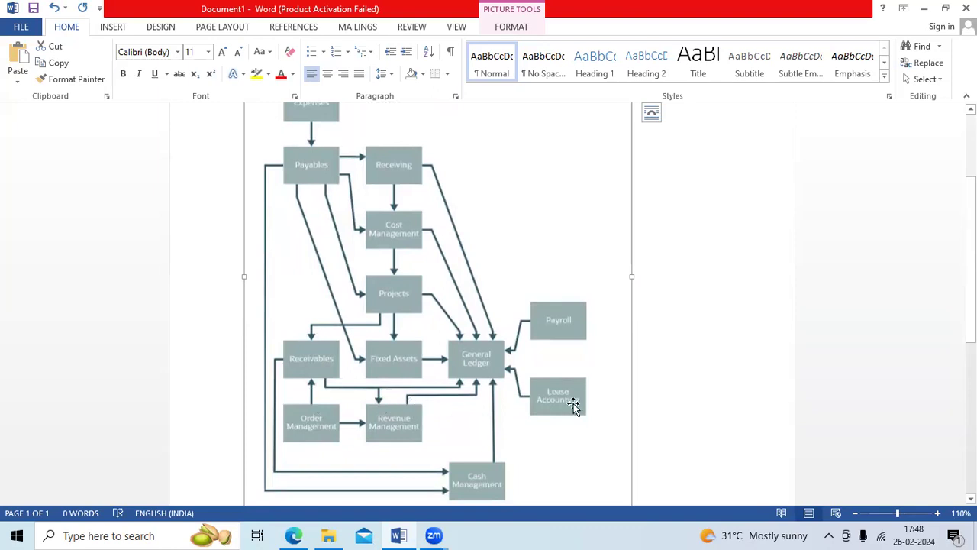
pyautogui.moveTo(477, 358)
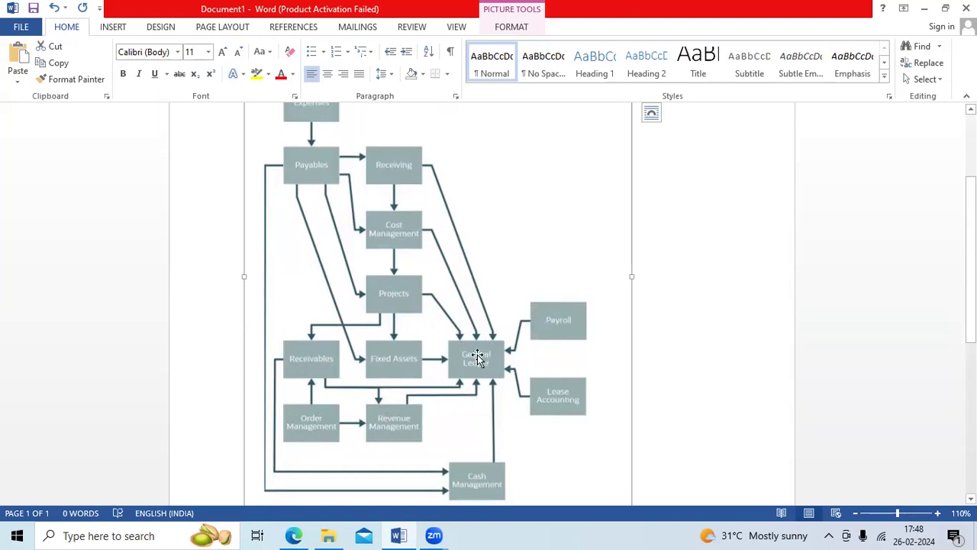
pyautogui.moveTo(566, 321)
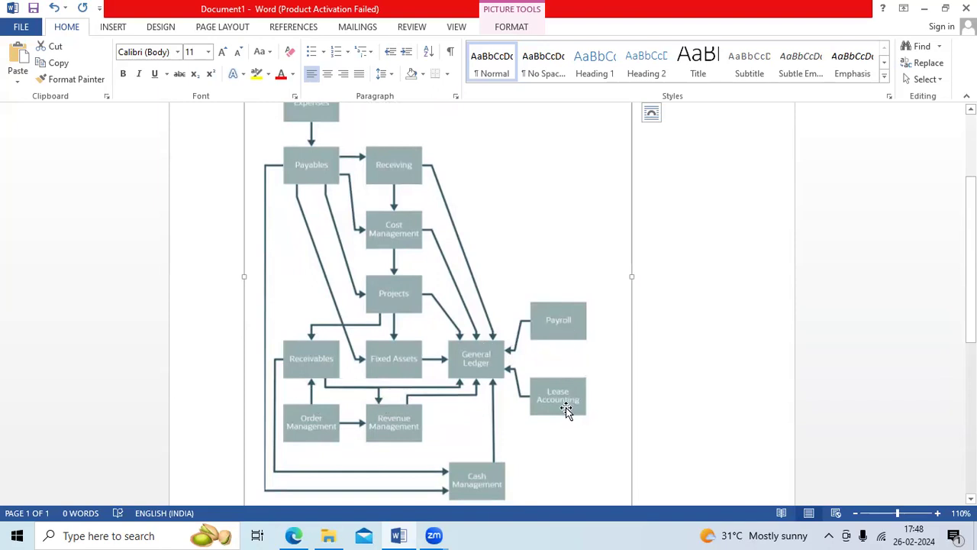
pyautogui.moveTo(472, 375)
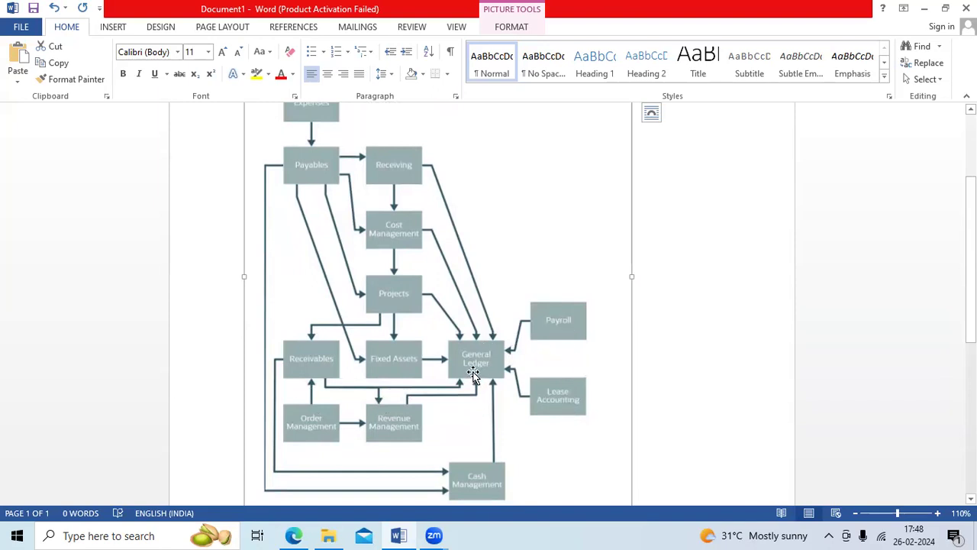
pyautogui.moveTo(479, 420)
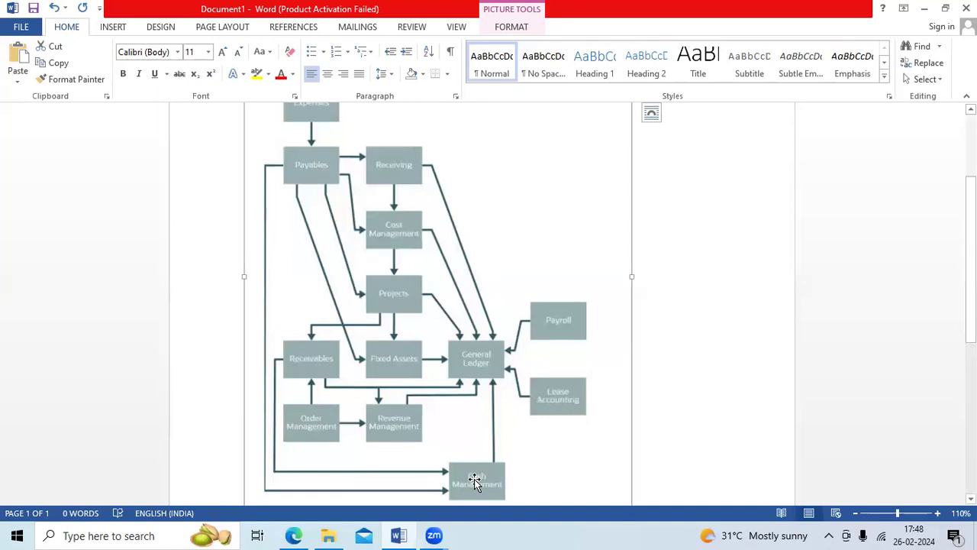
pyautogui.moveTo(492, 361)
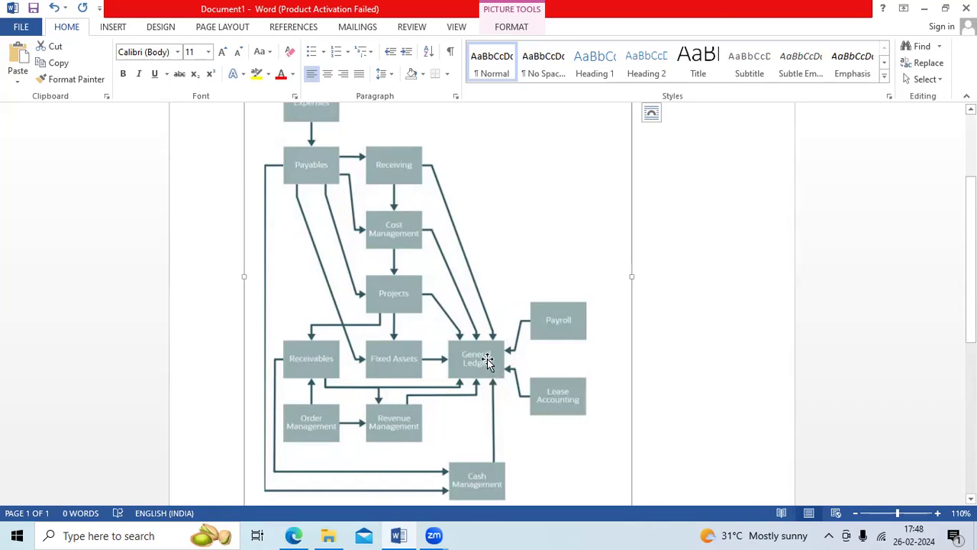
pyautogui.moveTo(307, 168)
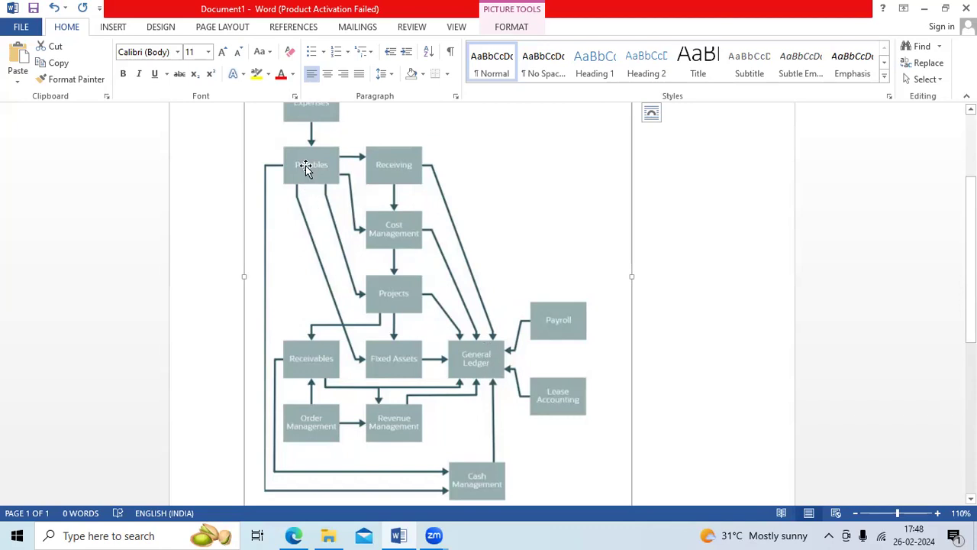